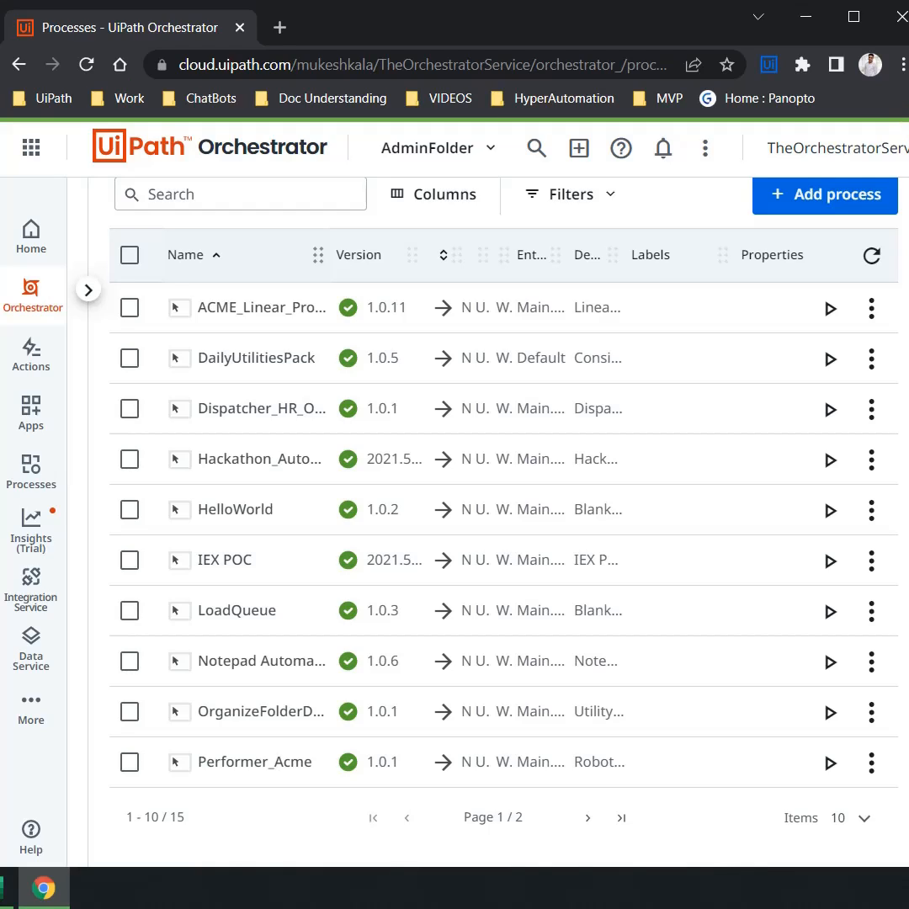
pyautogui.moveTo(353, 331)
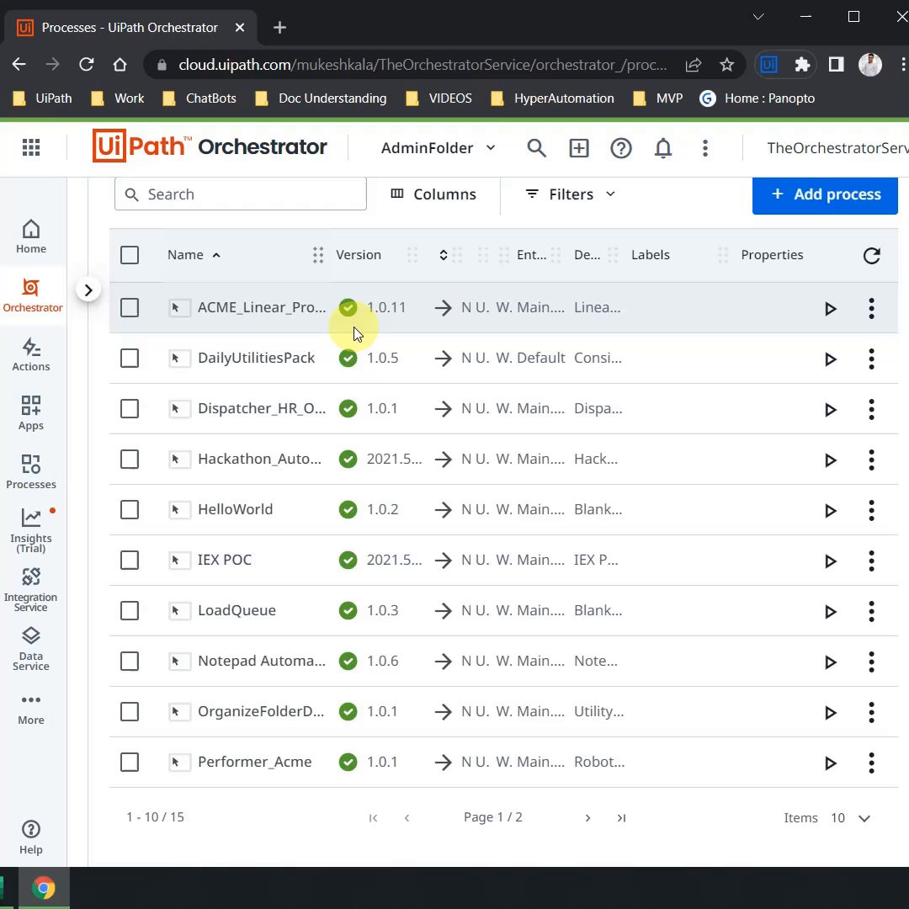
pyautogui.moveTo(383, 308)
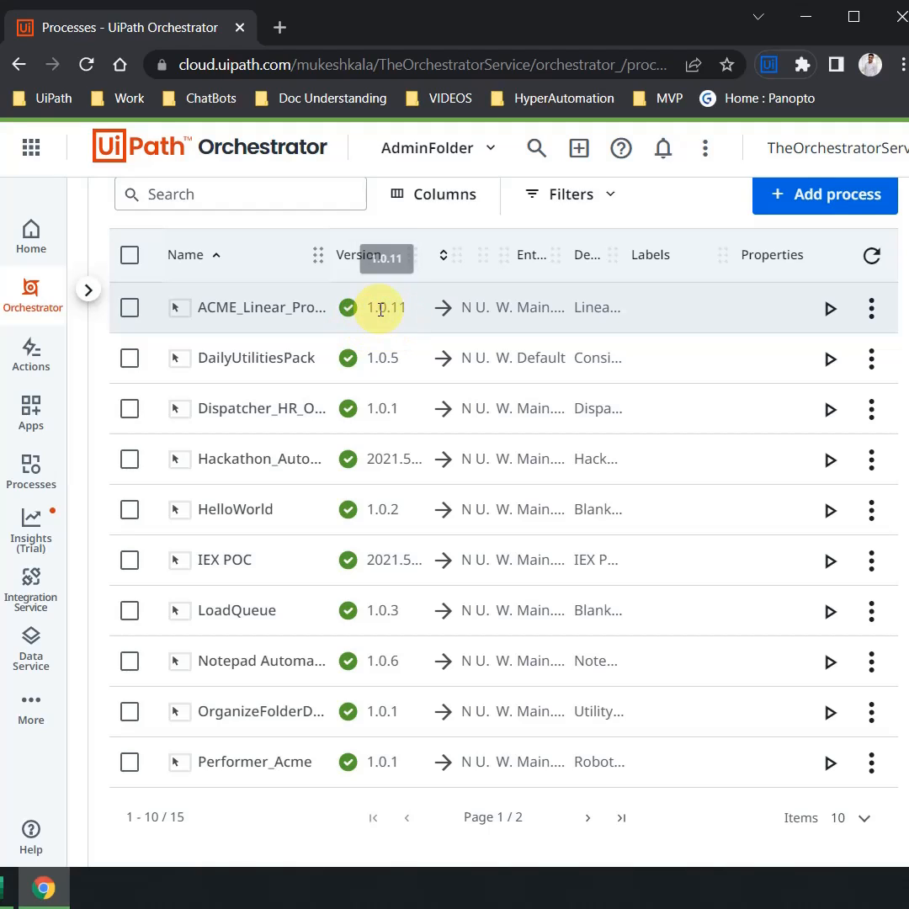
# Step: Open the More Actions menu on the ACME_Linear_Process row
pyautogui.click(871, 307)
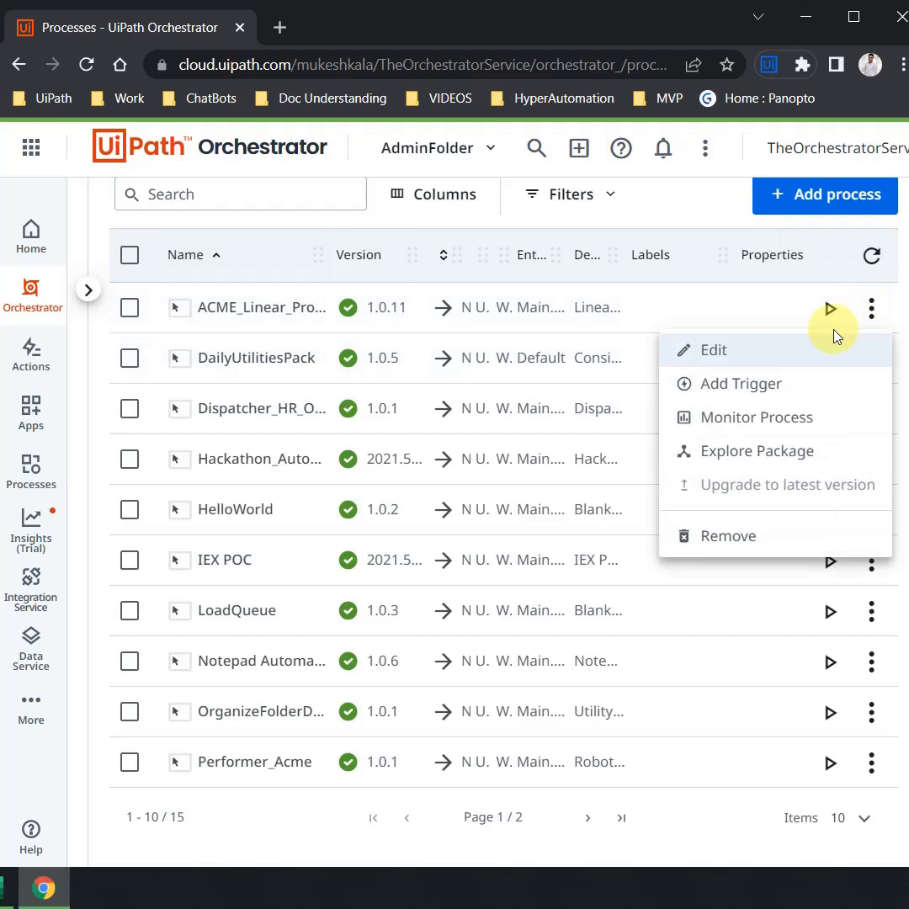
pyautogui.moveTo(757, 383)
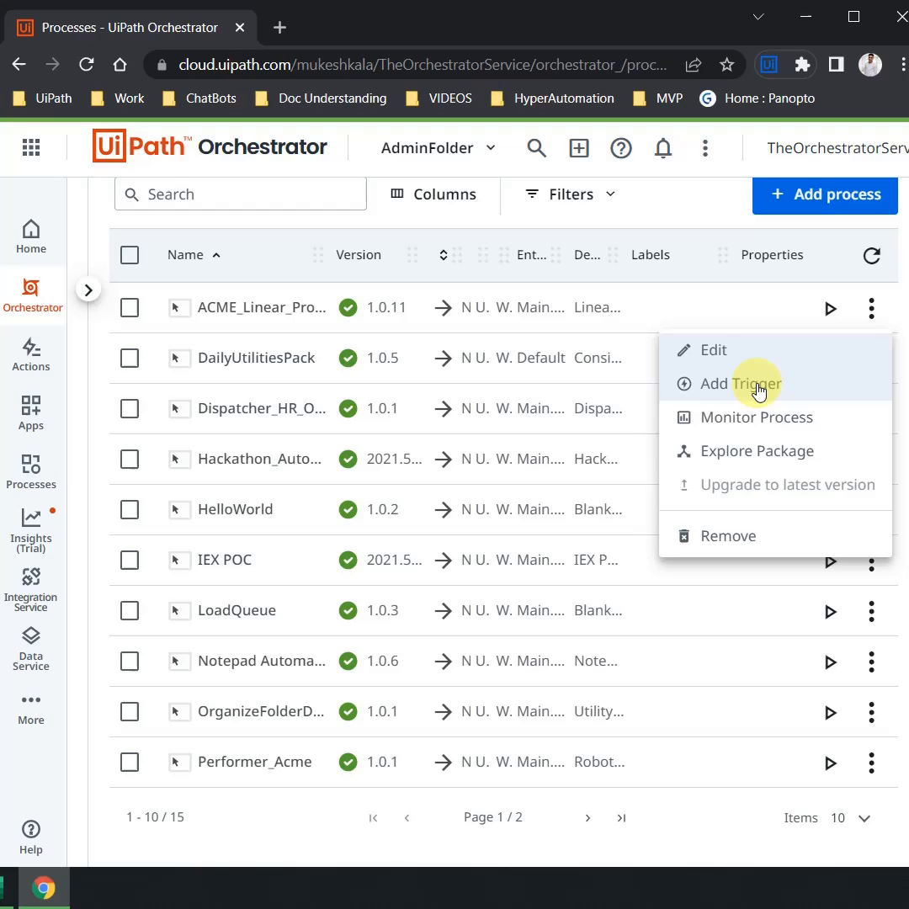
pyautogui.moveTo(637, 711)
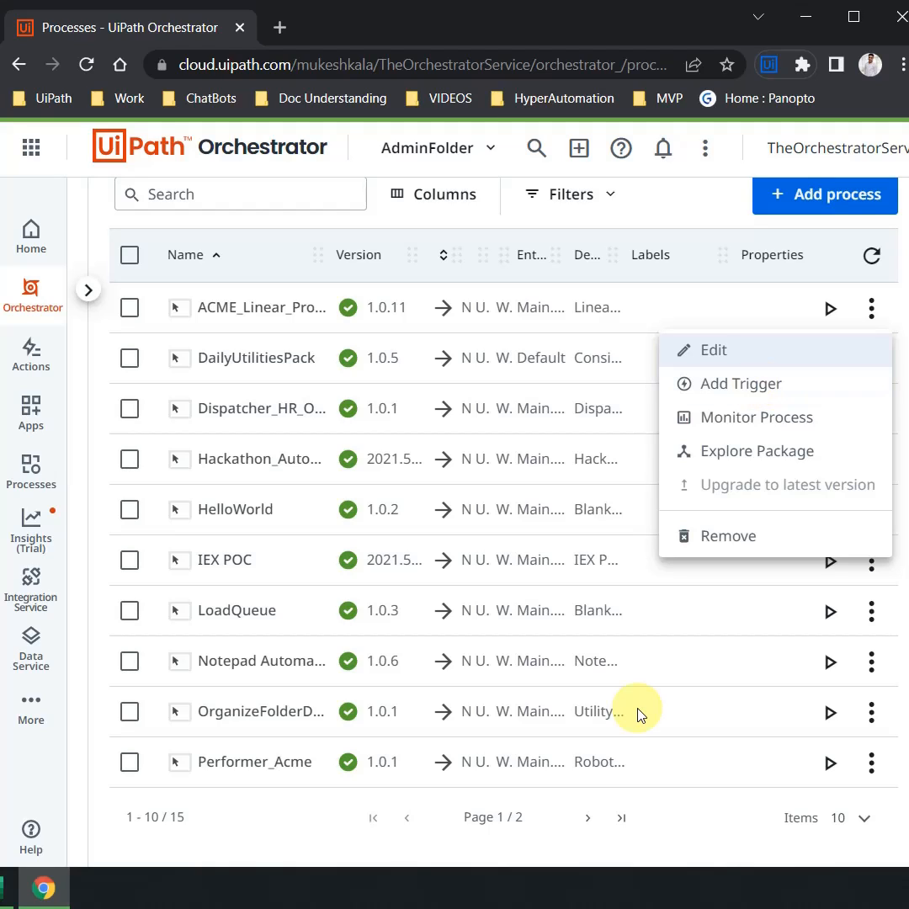
pyautogui.moveTo(729, 358)
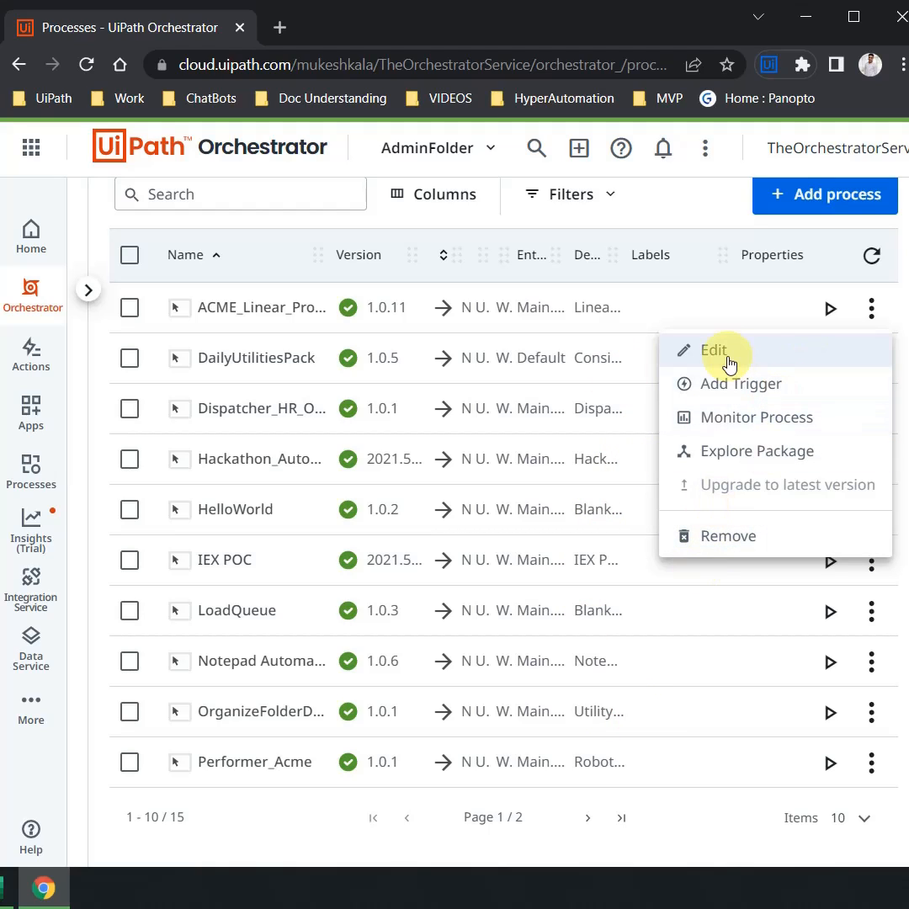
# Step: Edit ACME_Linear_Process, choose package version 1.0.8, and confirm the rollback from 1.0.11
pyautogui.click(714, 350)
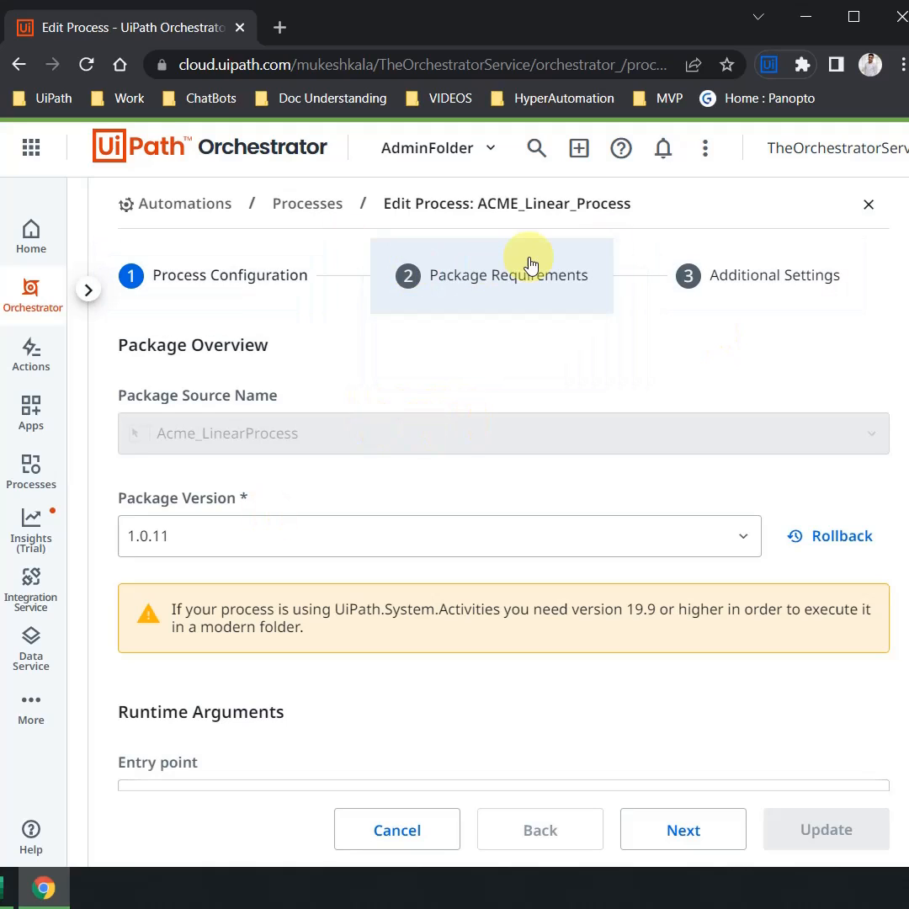
pyautogui.moveTo(209, 513)
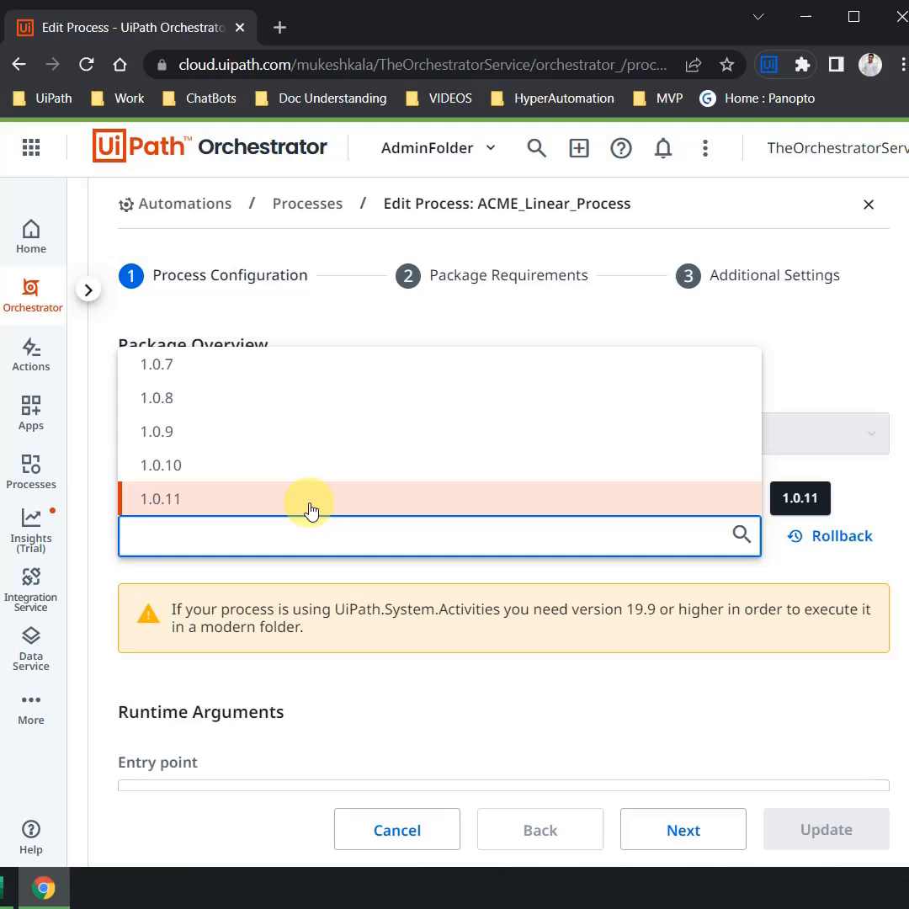
pyautogui.moveTo(345, 397)
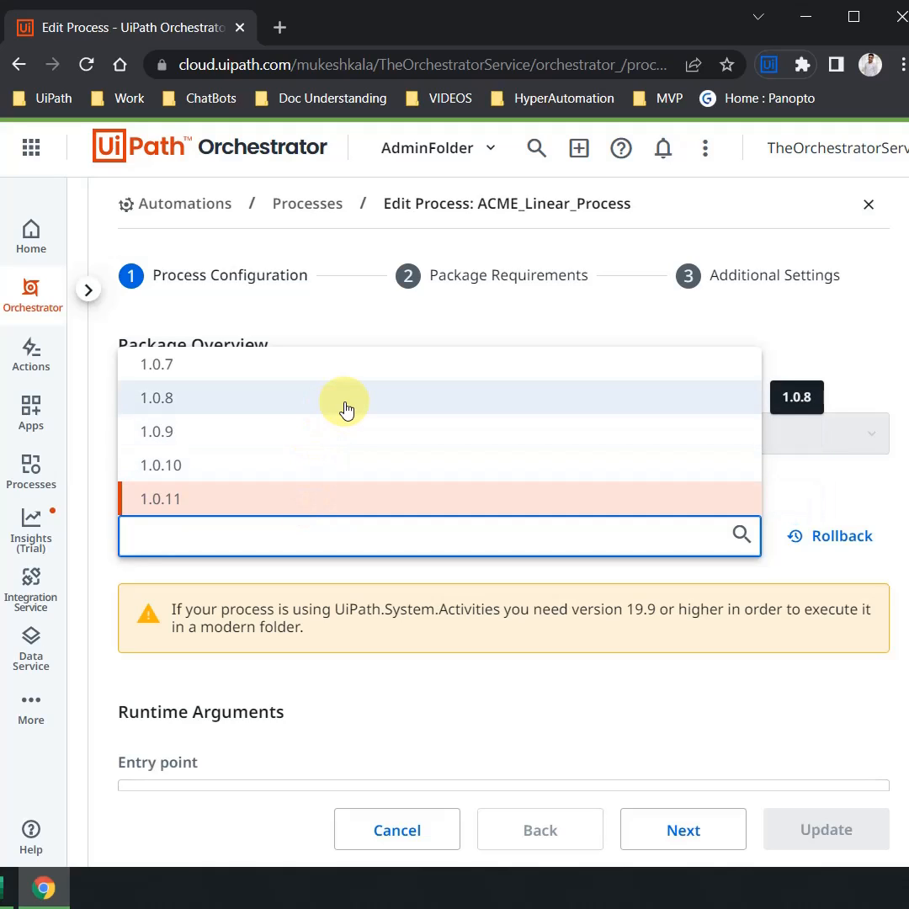
pyautogui.moveTo(220, 408)
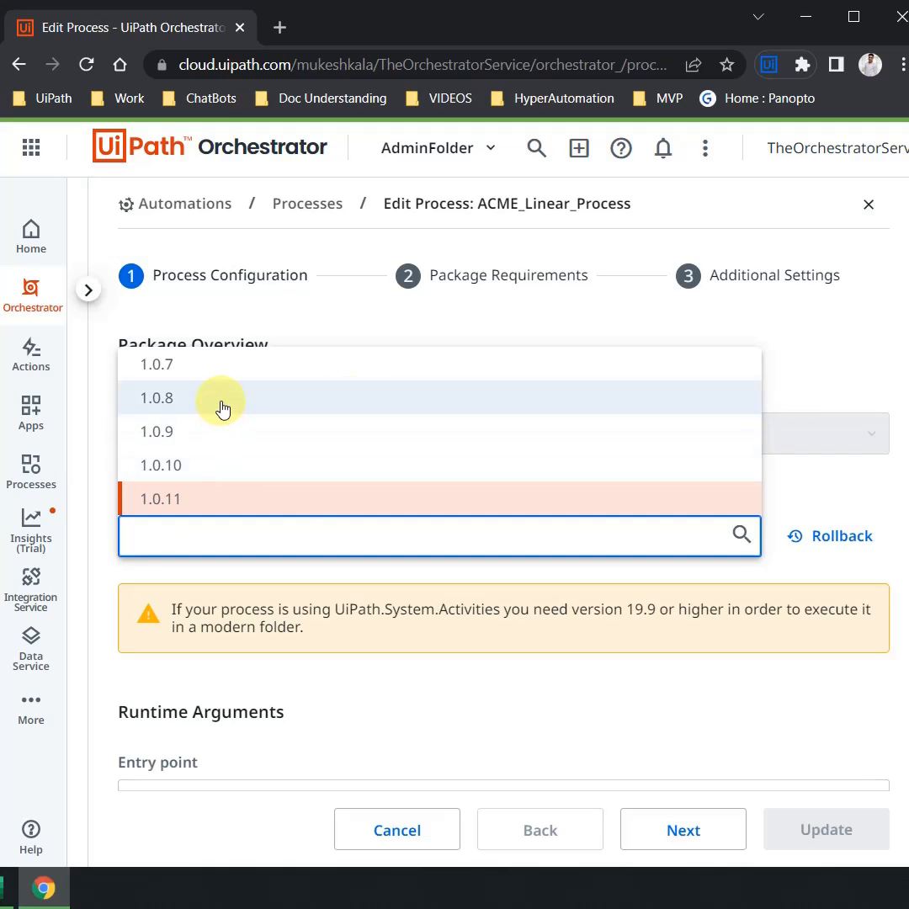
pyautogui.click(155, 397)
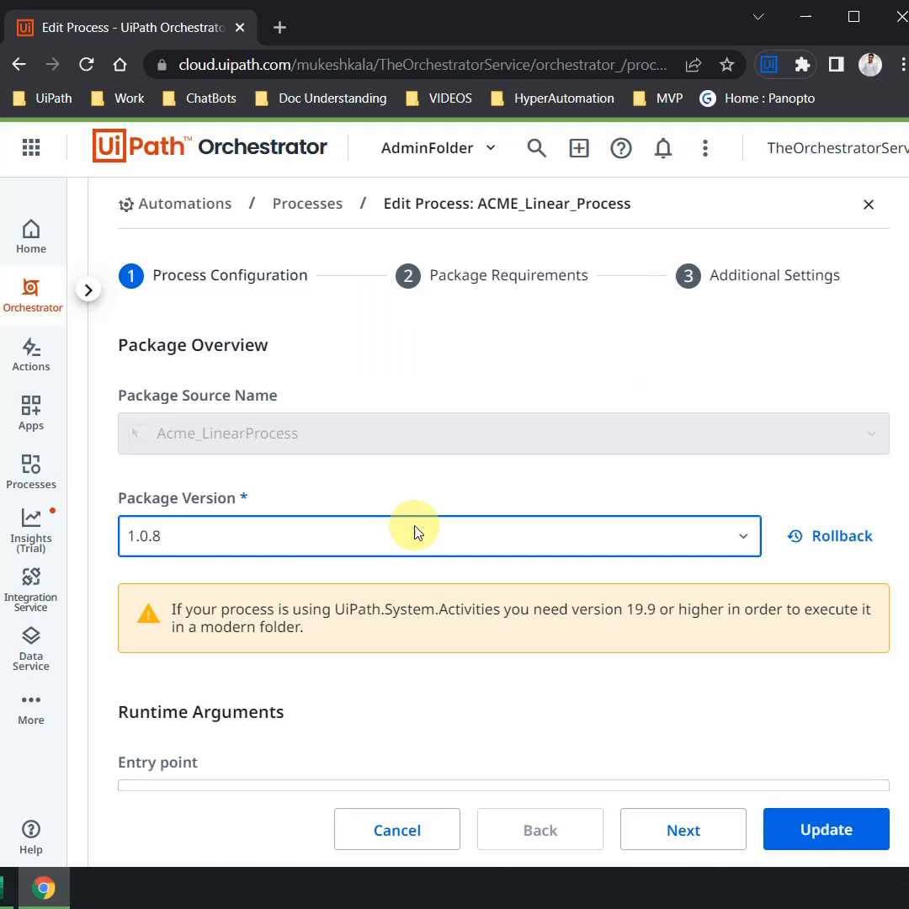
pyautogui.moveTo(840, 536)
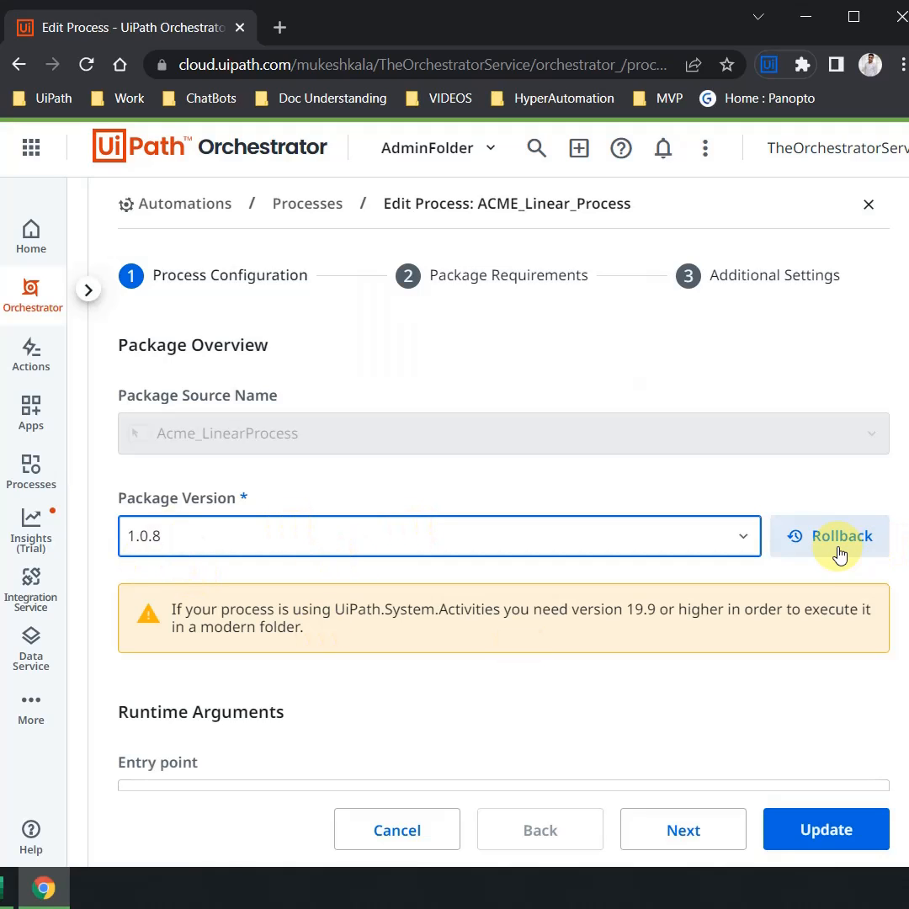
pyautogui.click(828, 536)
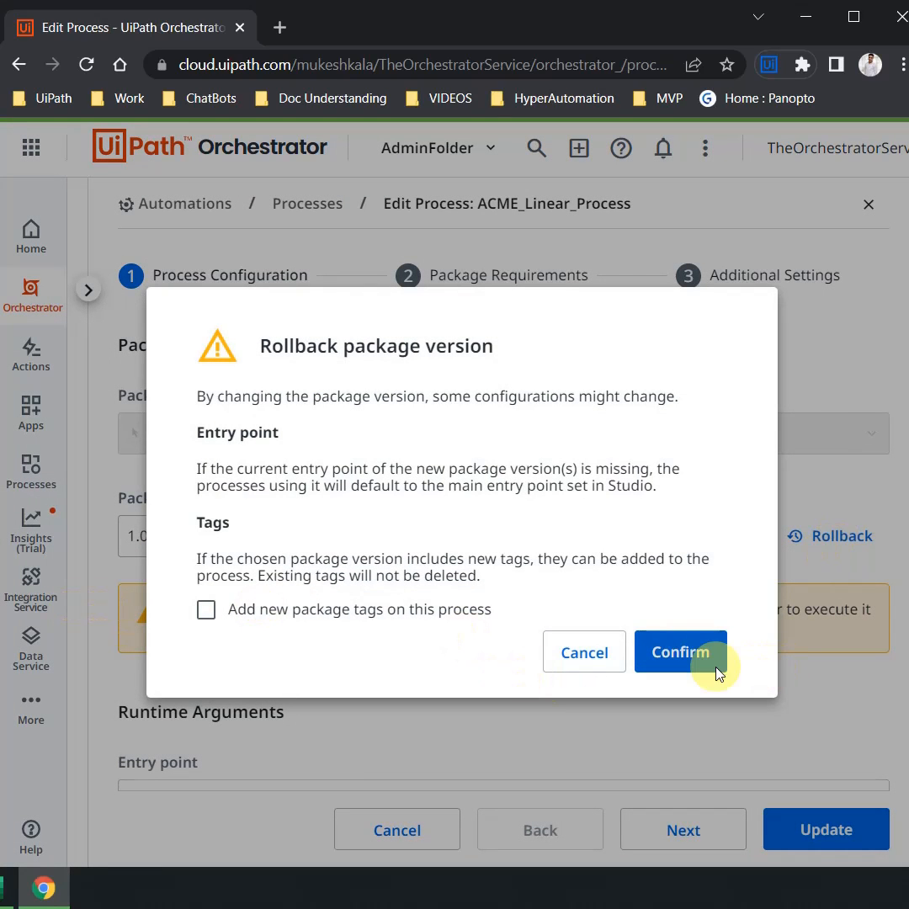
pyautogui.click(680, 652)
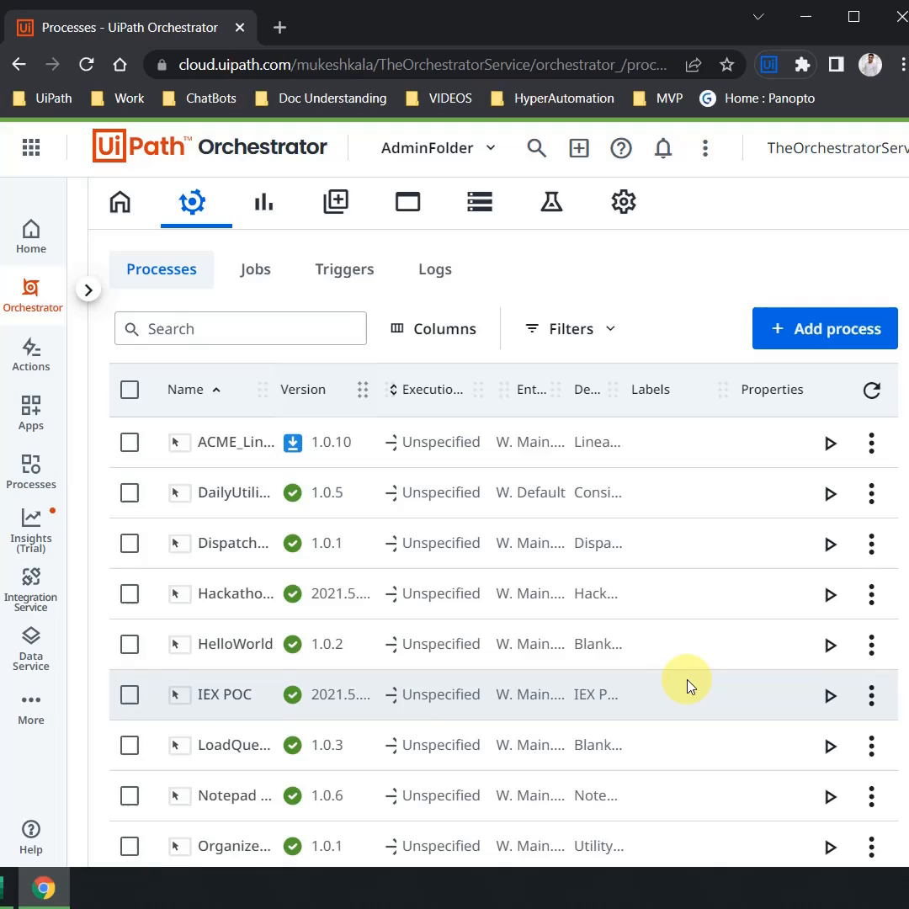
pyautogui.moveTo(235, 441)
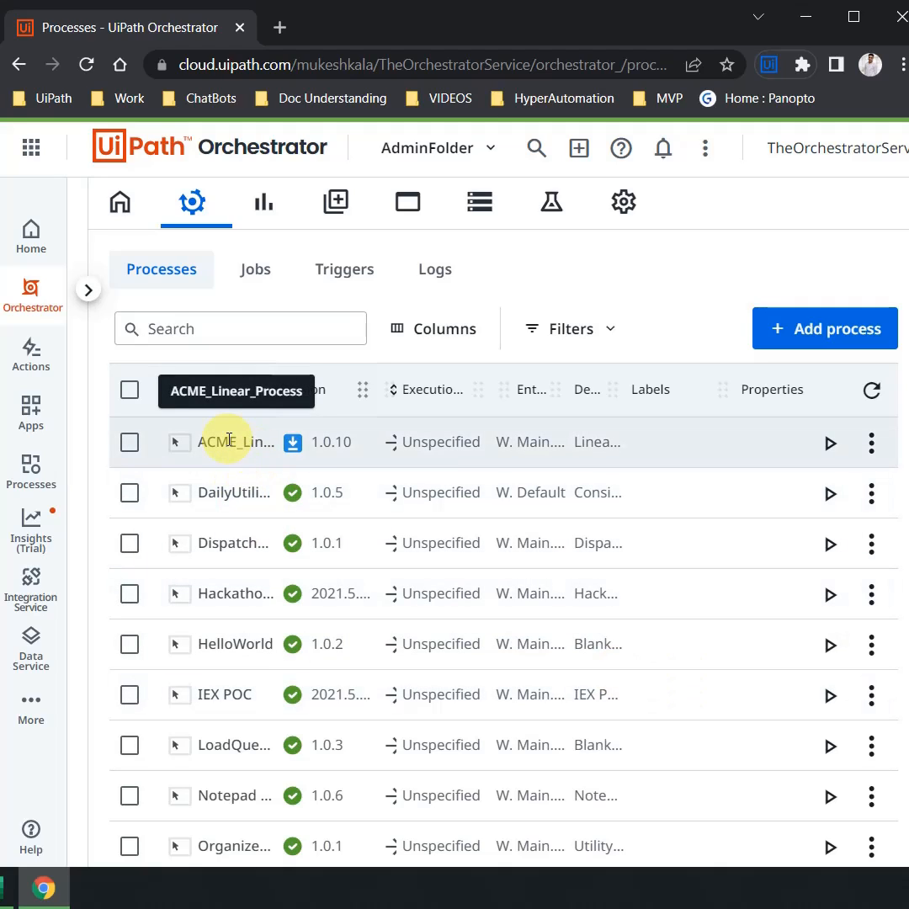
pyautogui.moveTo(332, 463)
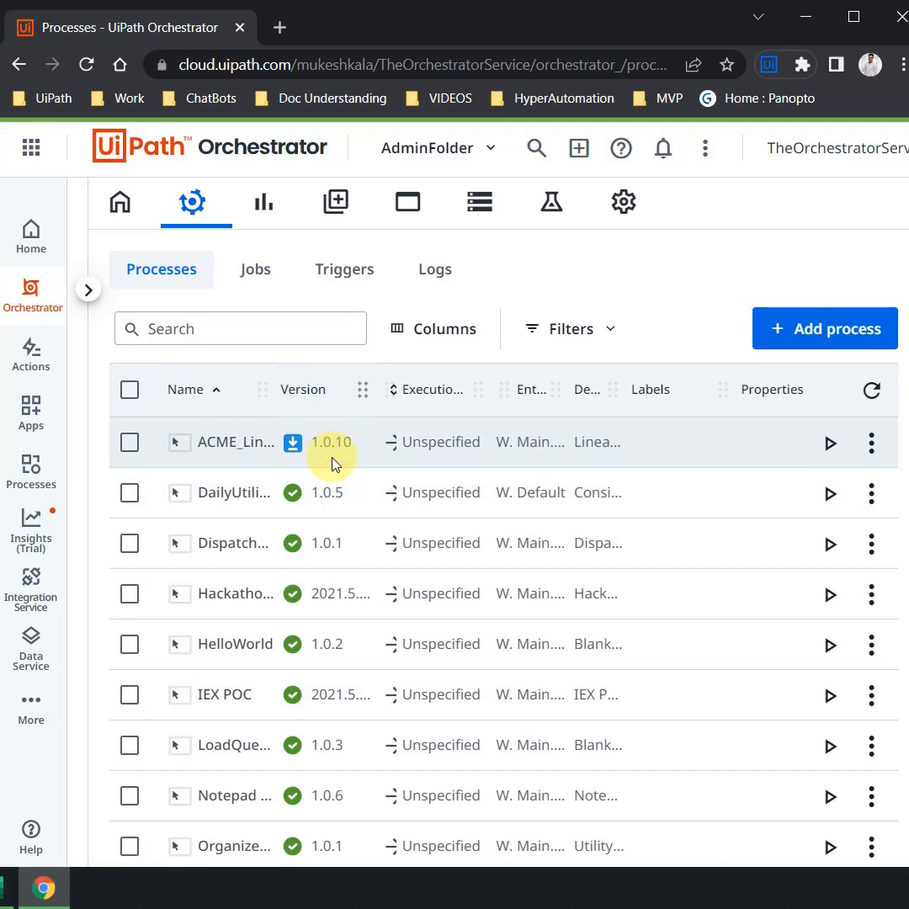
pyautogui.moveTo(292, 442)
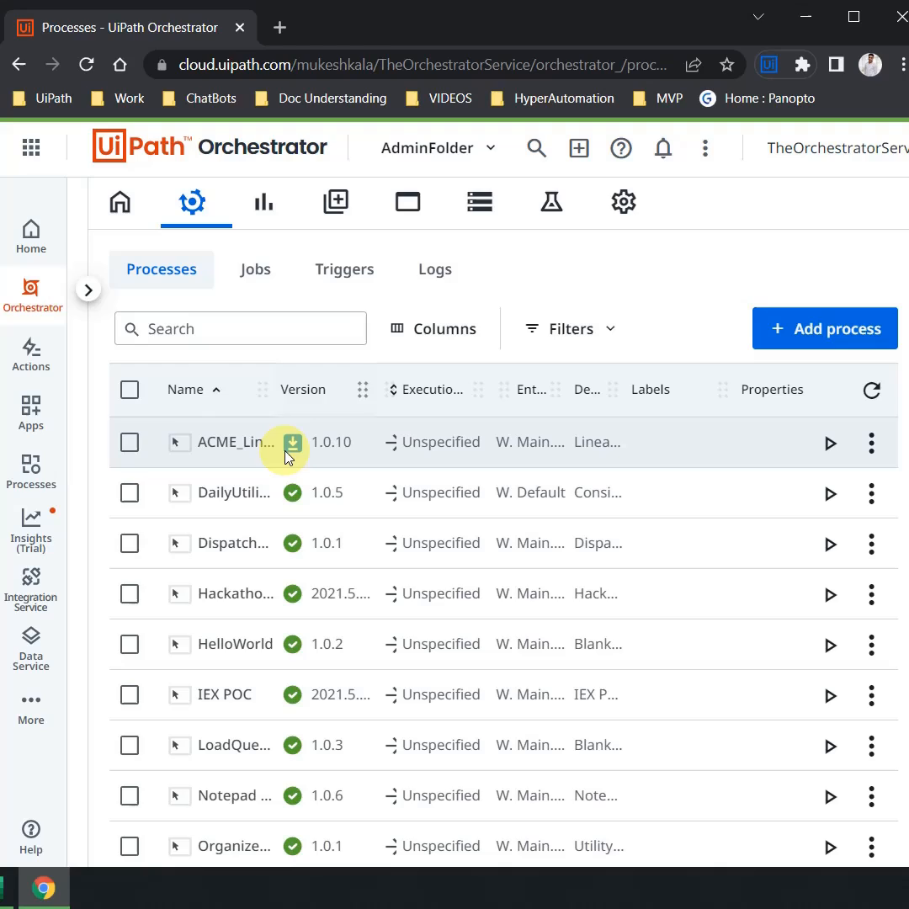
pyautogui.moveTo(292, 441)
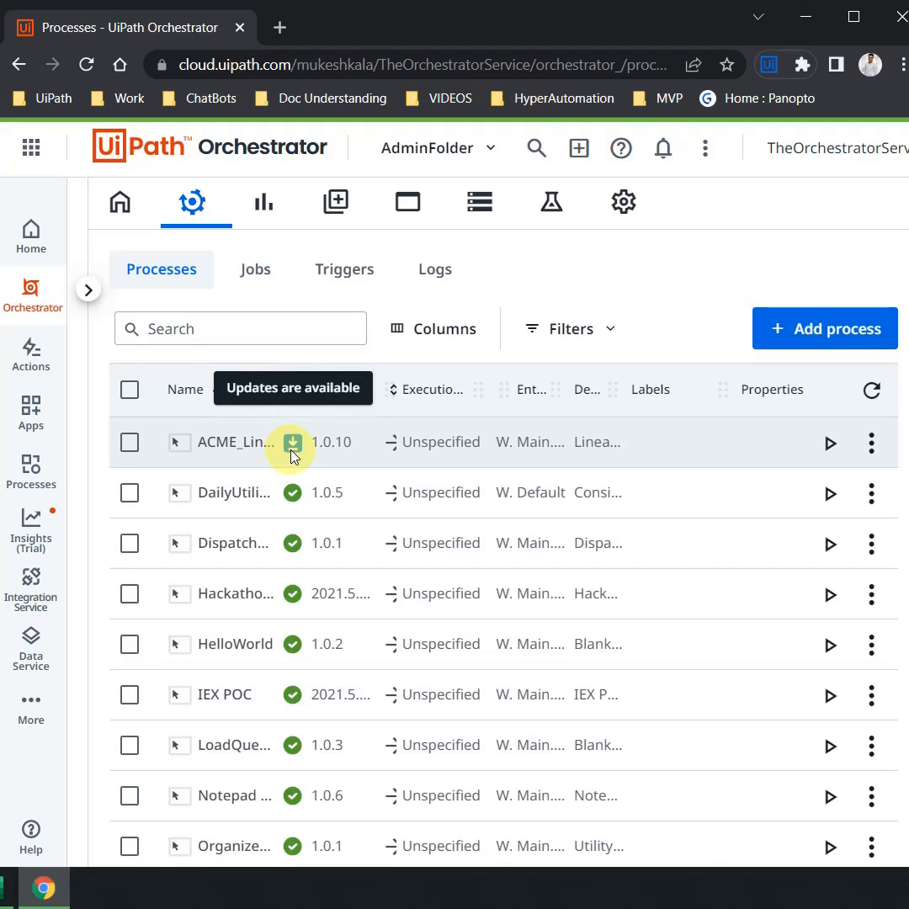